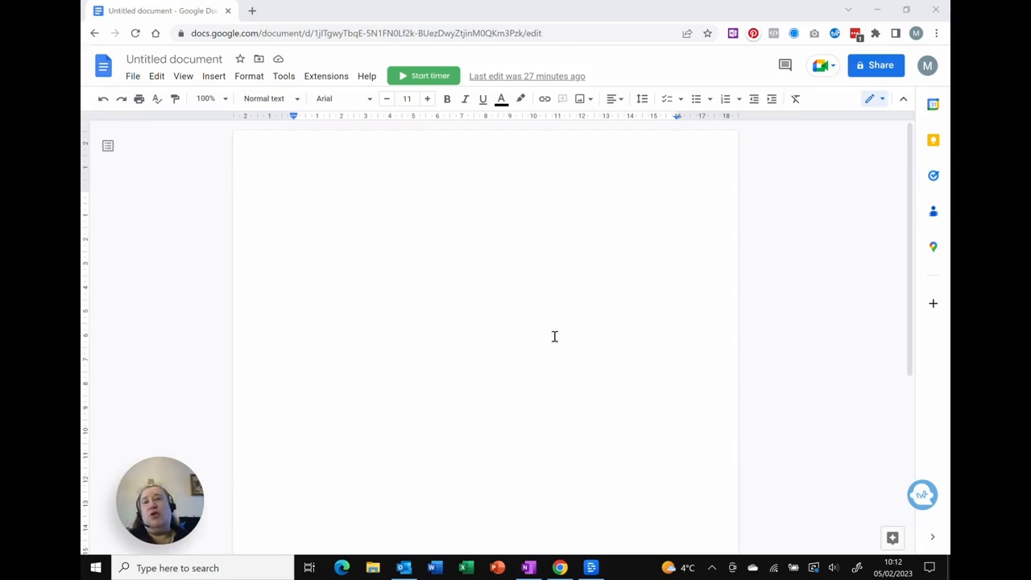
pyautogui.moveTo(392, 232)
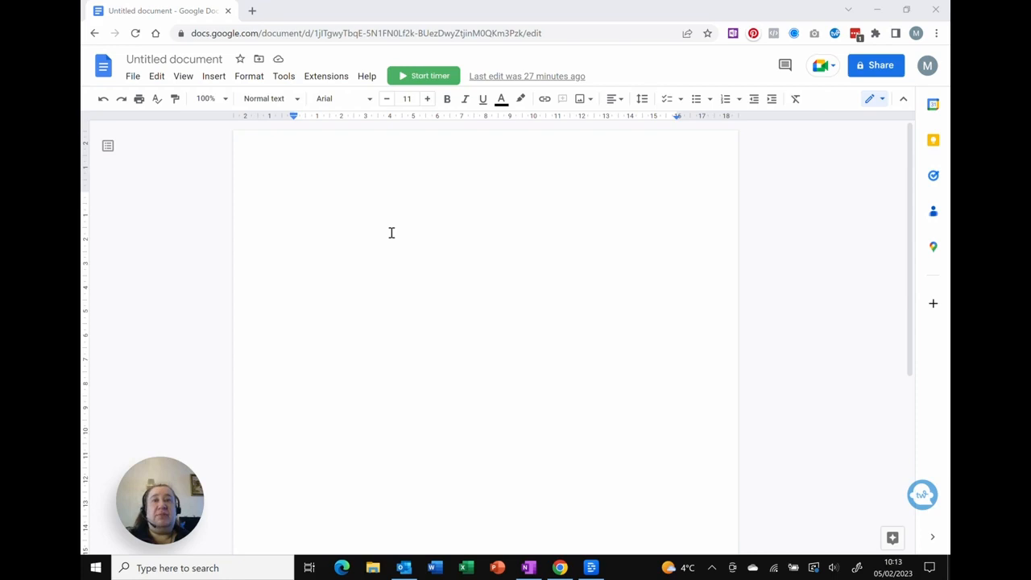
pyautogui.moveTo(248, 175)
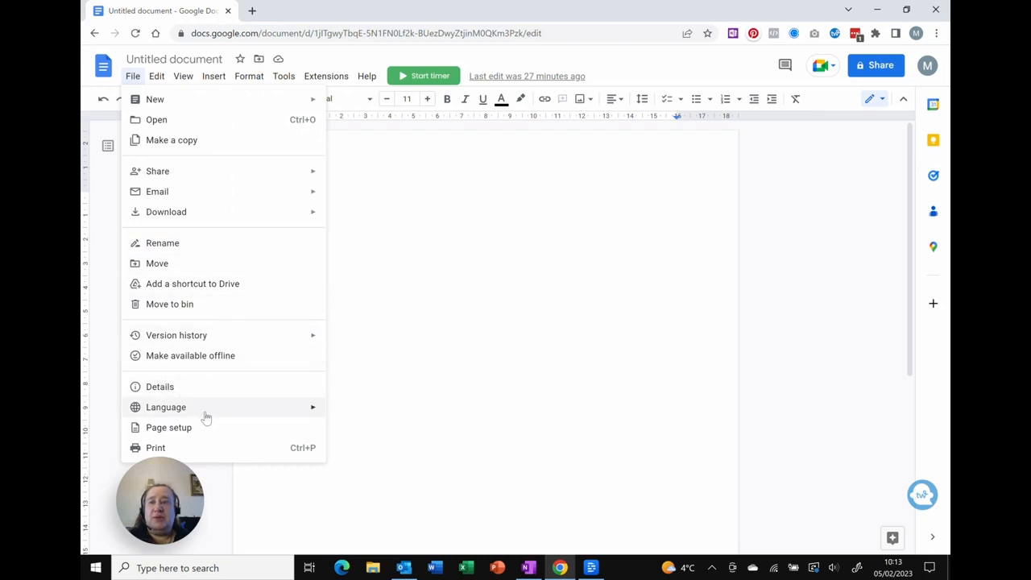
# Step: Switch the document to Pageless format in Page setup
pyautogui.click(168, 427)
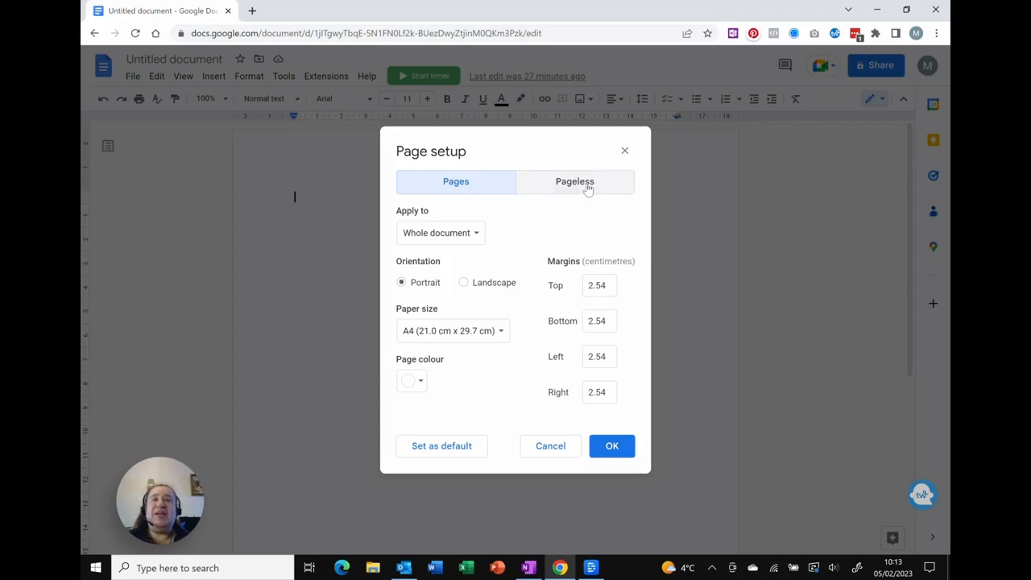
pyautogui.click(574, 181)
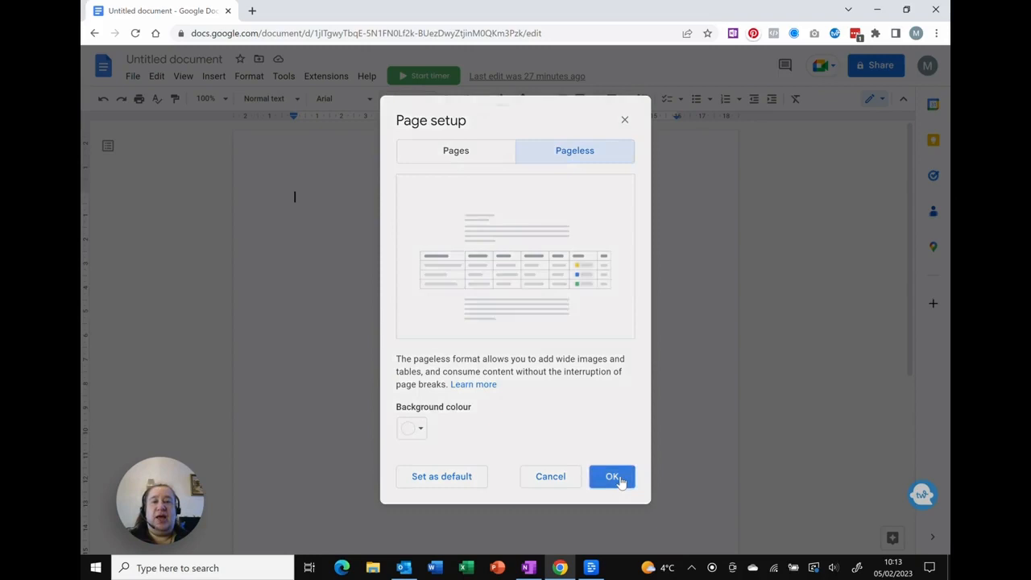
pyautogui.click(611, 476)
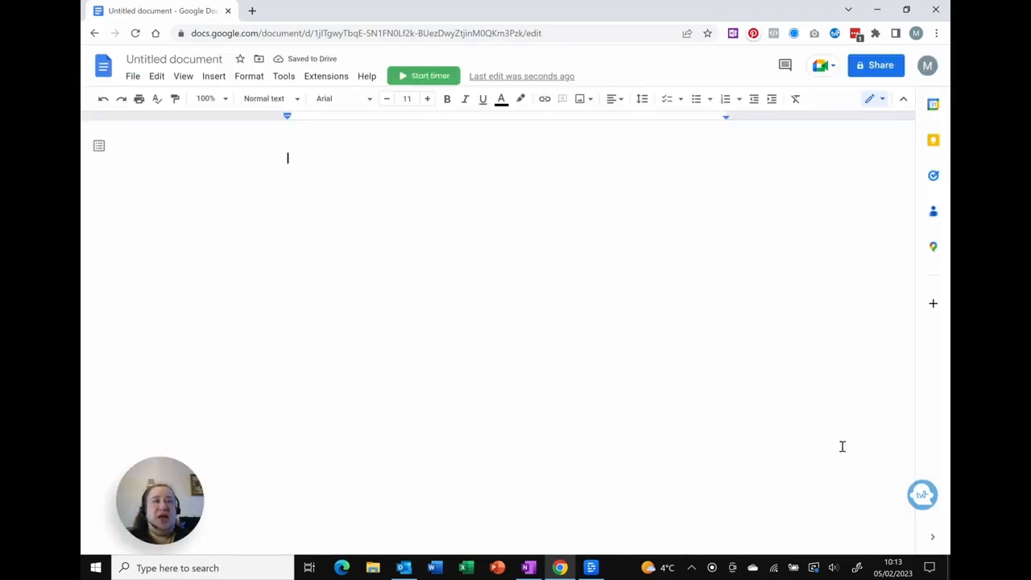
pyautogui.moveTo(696, 290)
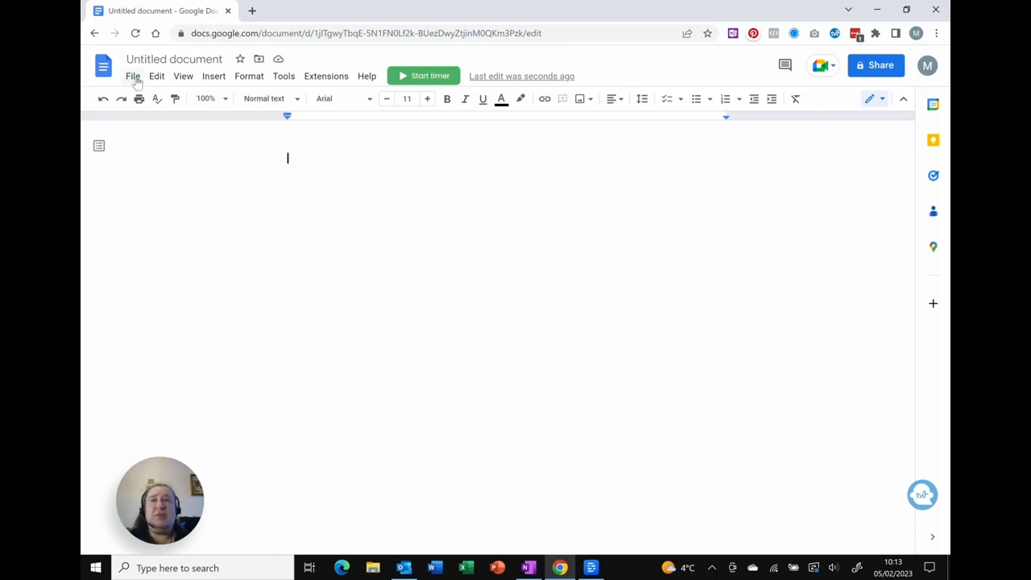
# Step: Set the document back to Pages format in Page setup, keeping A4 portrait with 2.54 cm margins
pyautogui.click(132, 76)
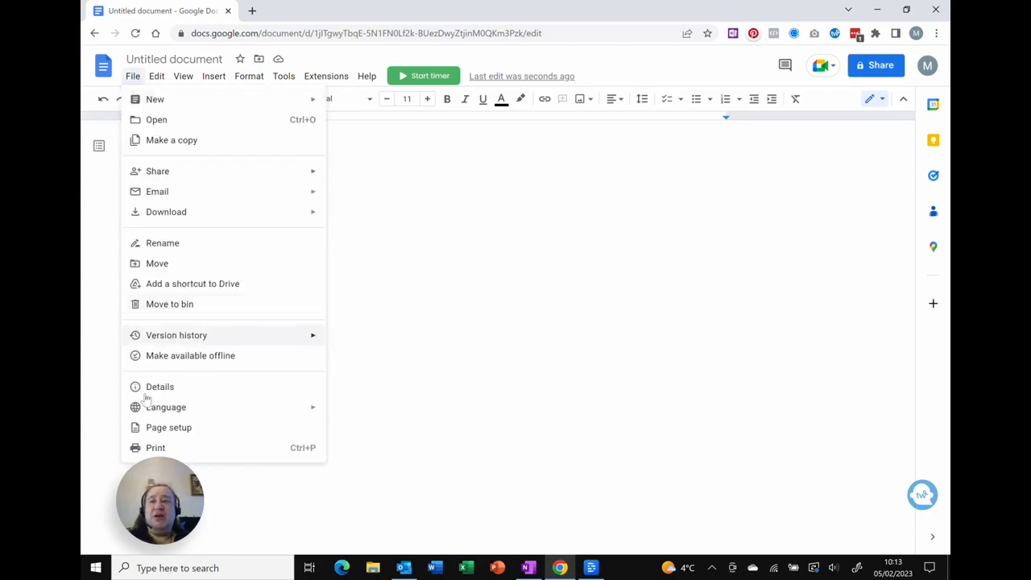
pyautogui.click(169, 427)
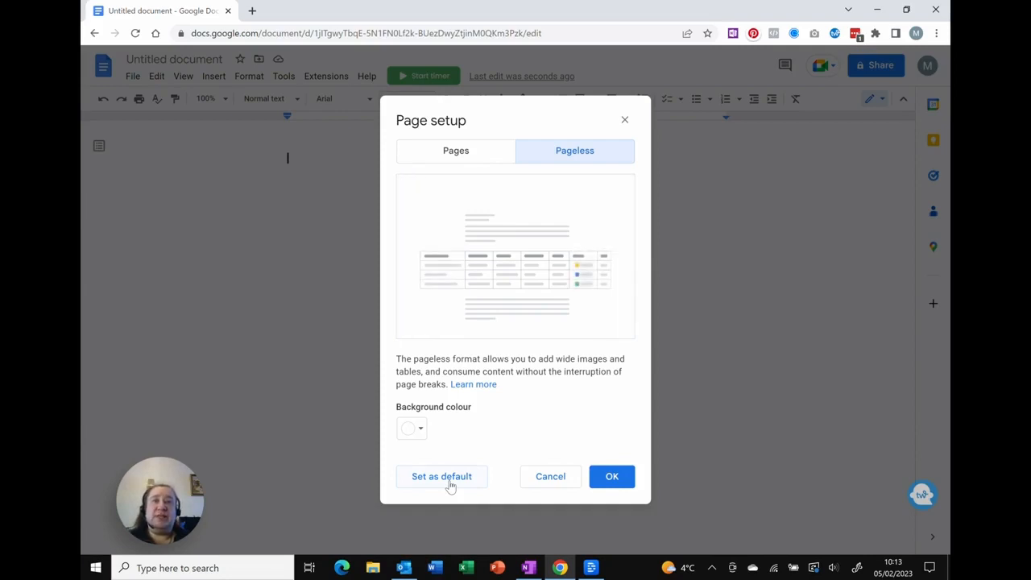
pyautogui.click(455, 152)
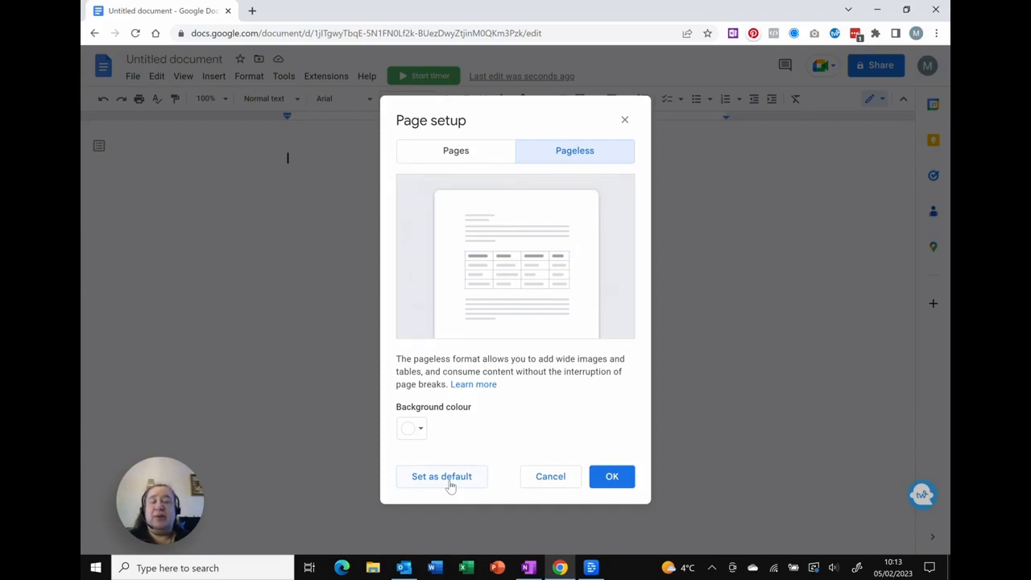
pyautogui.click(455, 150)
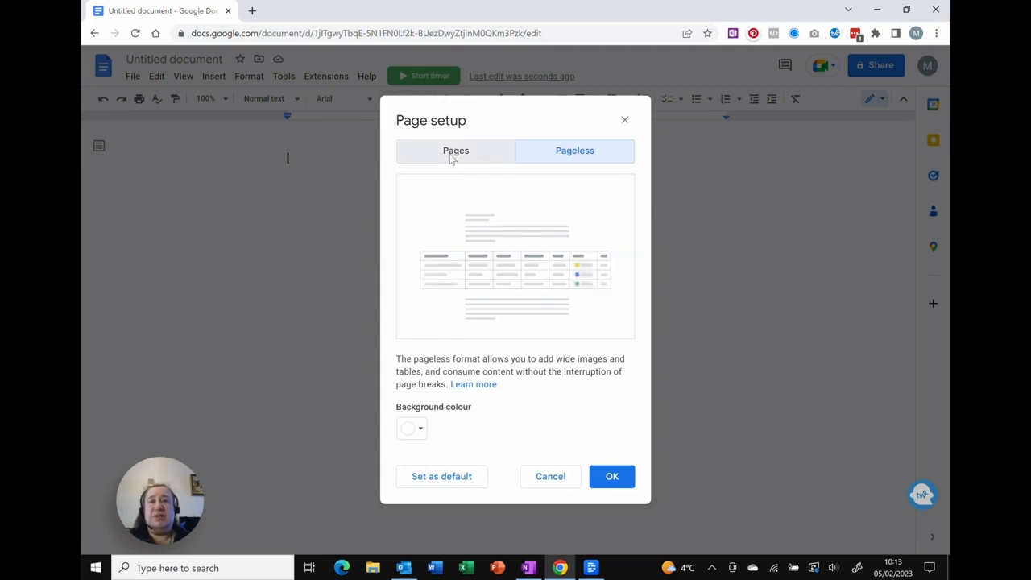
pyautogui.click(456, 150)
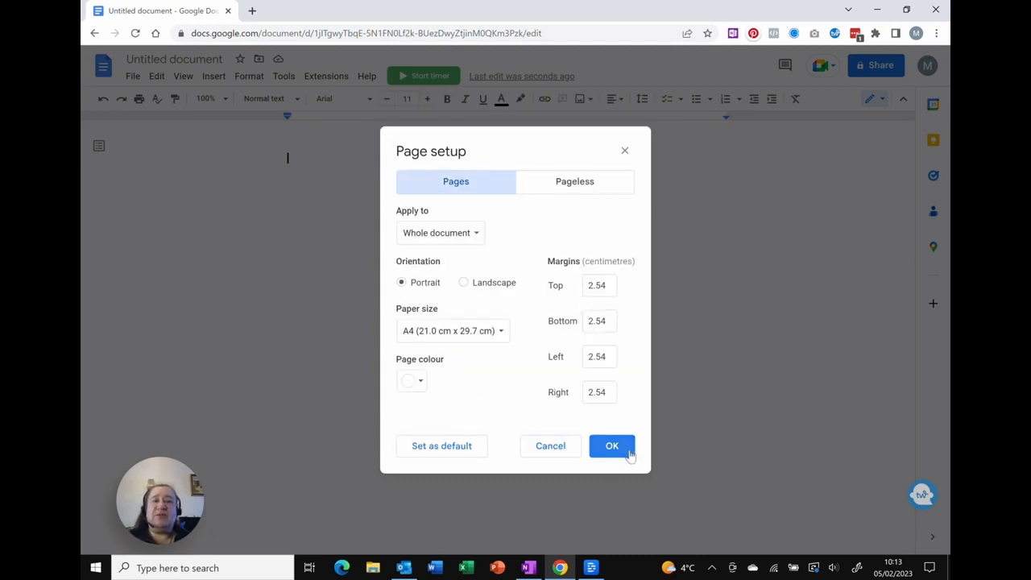
pyautogui.click(611, 446)
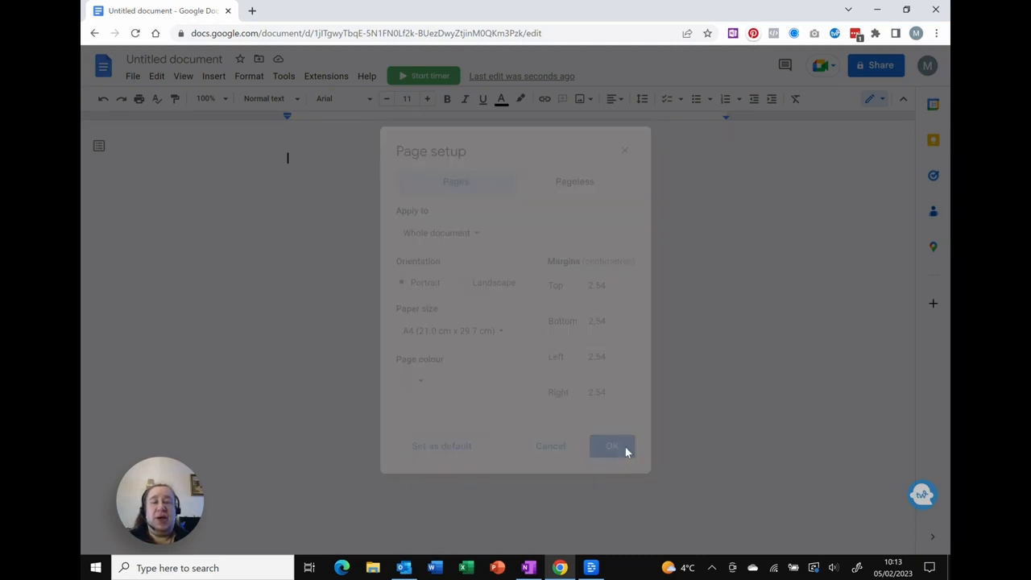
pyautogui.click(612, 445)
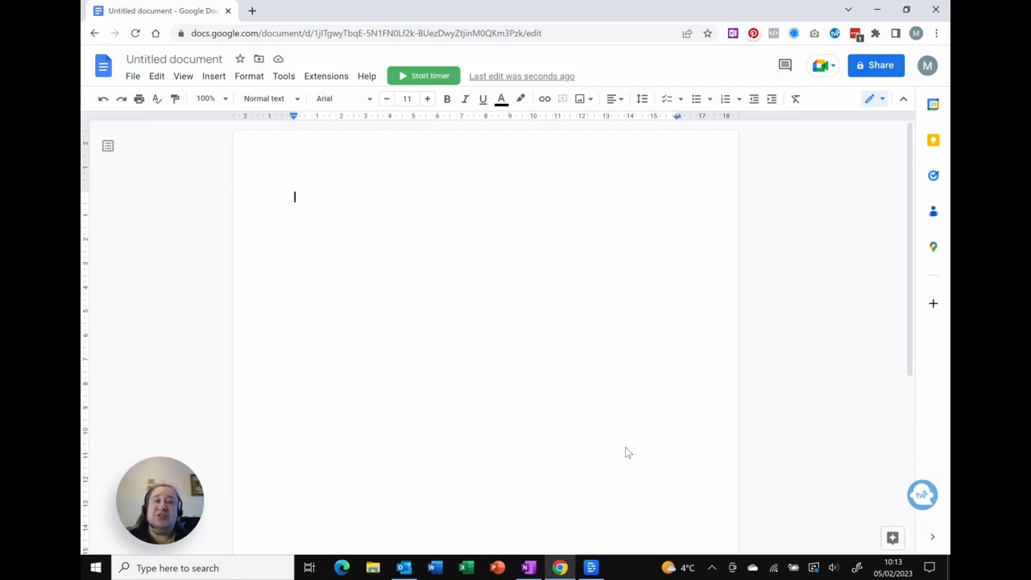
pyautogui.moveTo(911, 388)
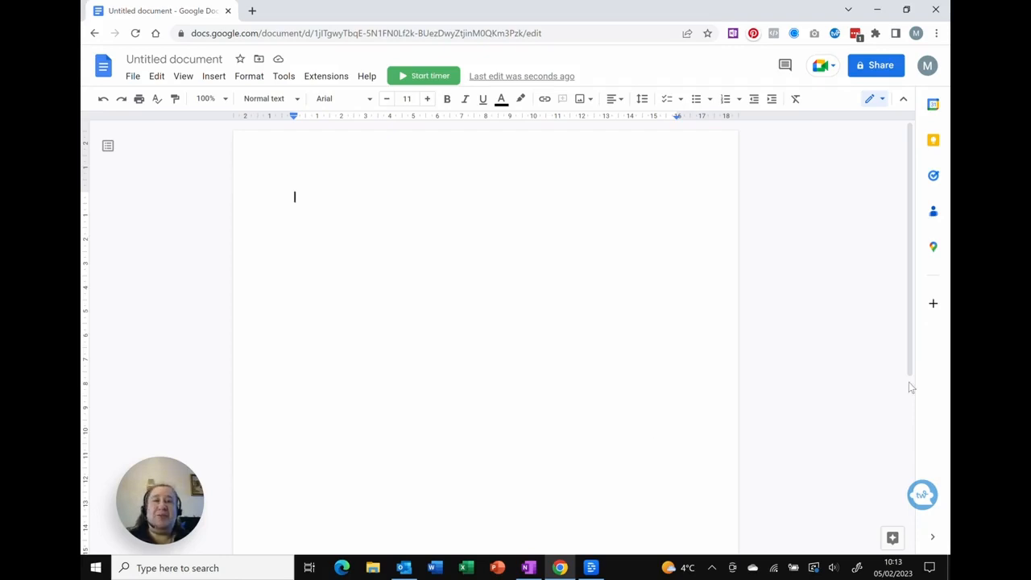